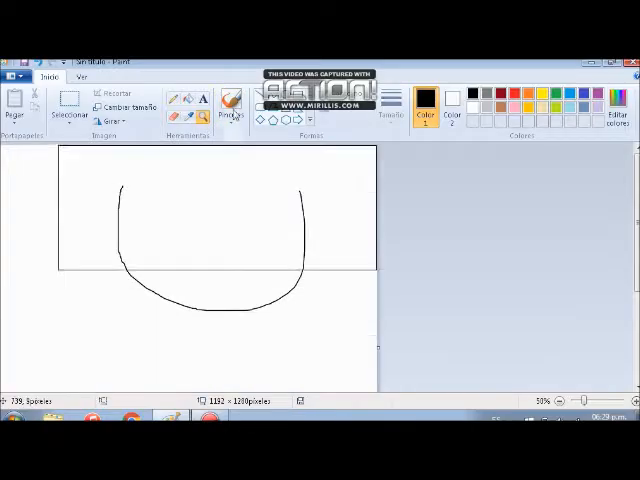
# - Discard the rough first sketch and start a fresh blank white canvas
pyautogui.click(230, 104)
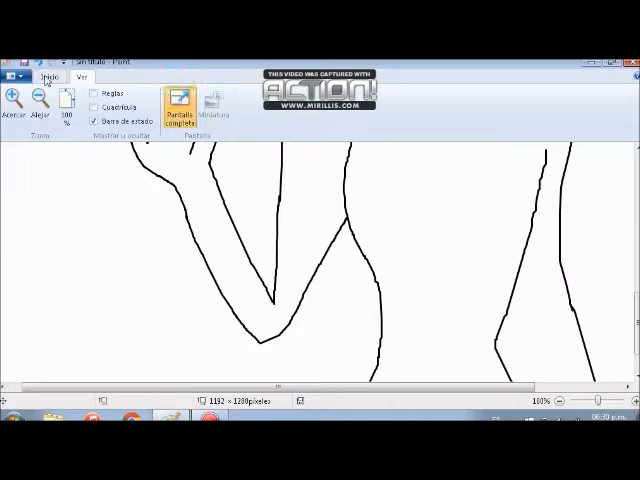
pyautogui.click(50, 76)
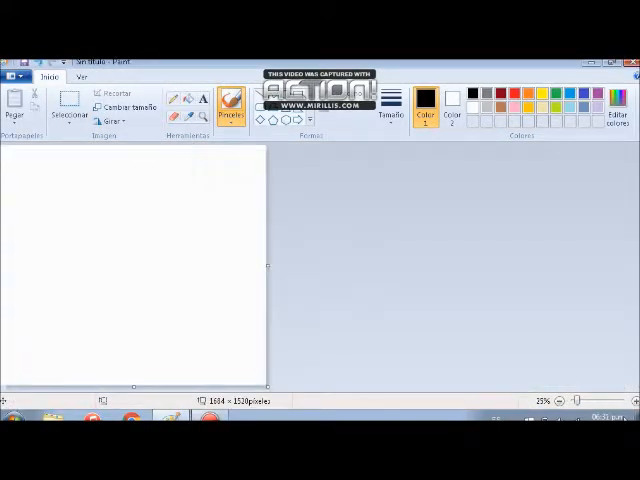
# - Draw the face outline in thin black lines with bangs and closed-eye curves
pyautogui.moveTo(150, 176); pyautogui.dragTo(164, 264)
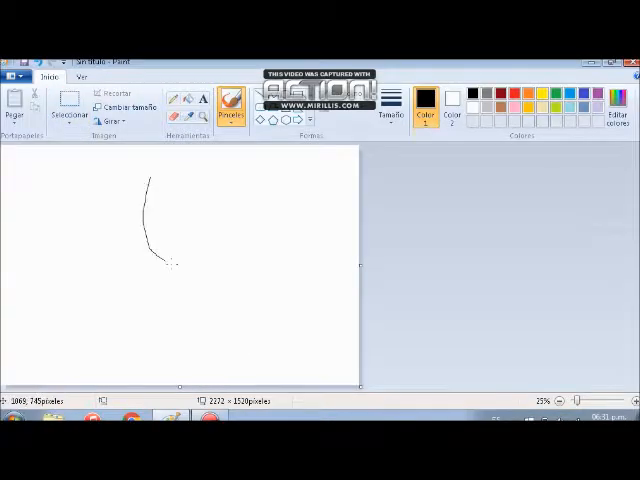
pyautogui.moveTo(160, 264); pyautogui.dragTo(304, 176)
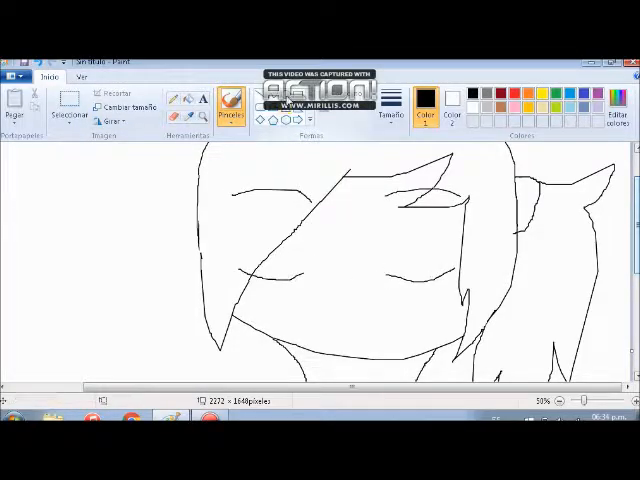
# - Add large oval eyes and fill the hair solid black
pyautogui.moveTo(400, 184); pyautogui.dragTo(444, 280)
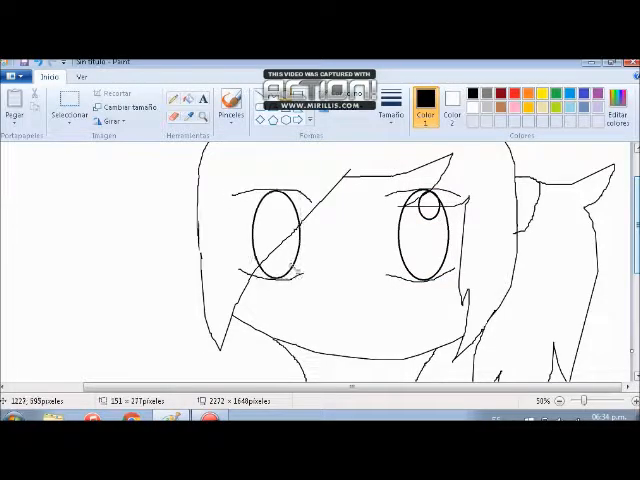
pyautogui.click(230, 104)
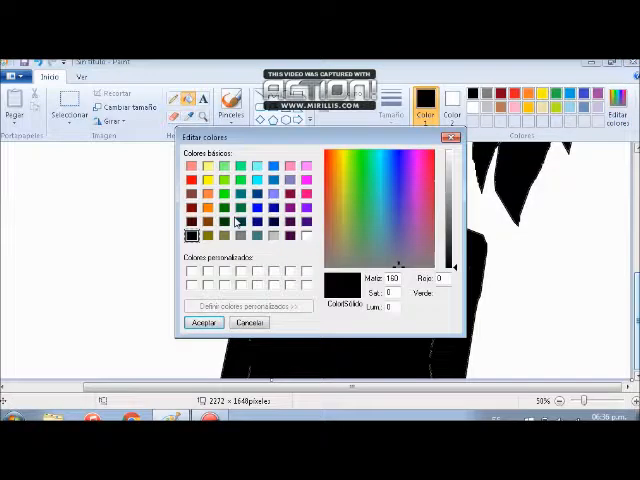
# - Paint red streaks through the black hair and pick a bright red custom colour
pyautogui.click(204, 322)
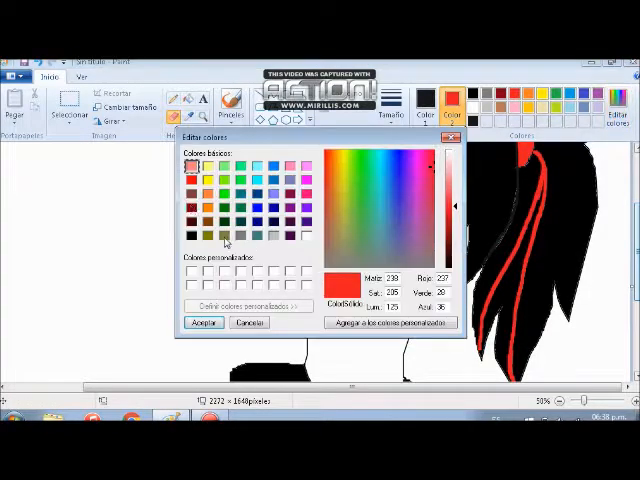
# - Confirm bright red as the working colour and fill the white background with it
pyautogui.click(204, 322)
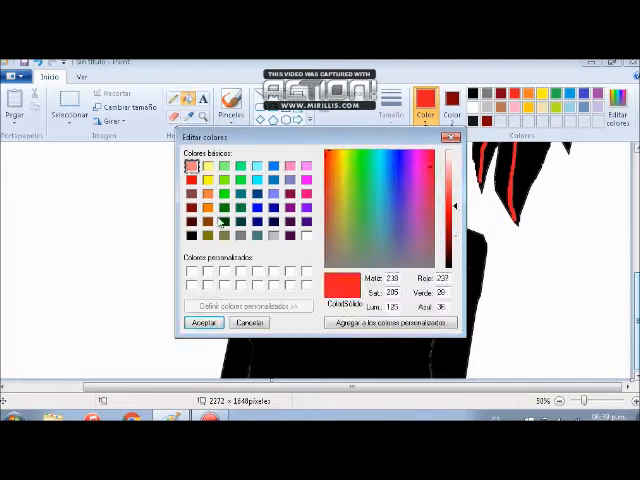
pyautogui.click(204, 322)
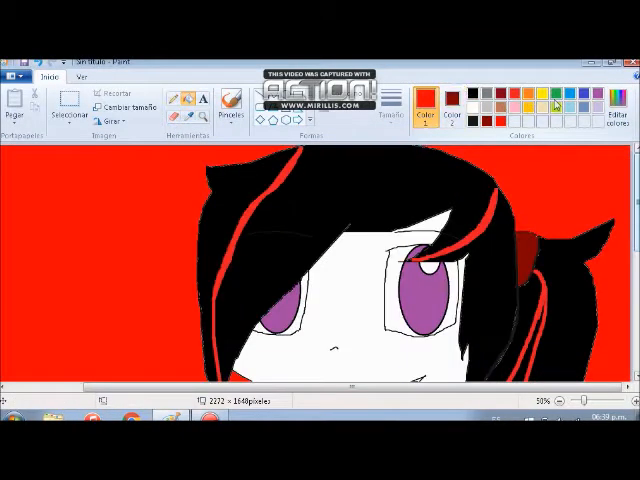